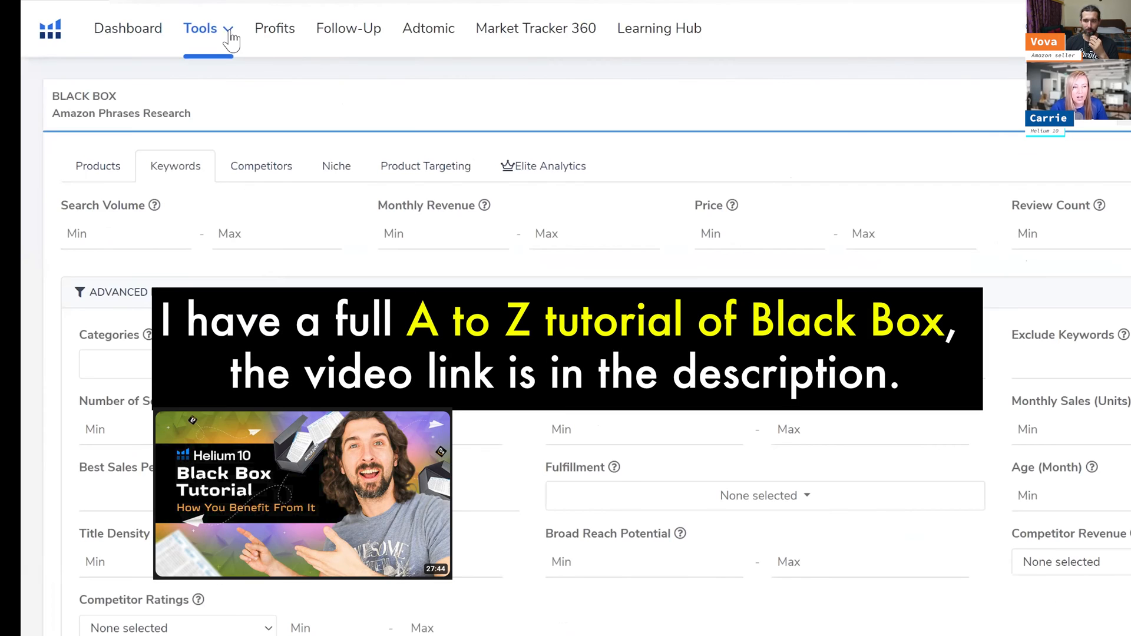
Switch Black Box to the Products search, showing the product filter form.
{"action": "left_click", "coordinate": [200, 29]}
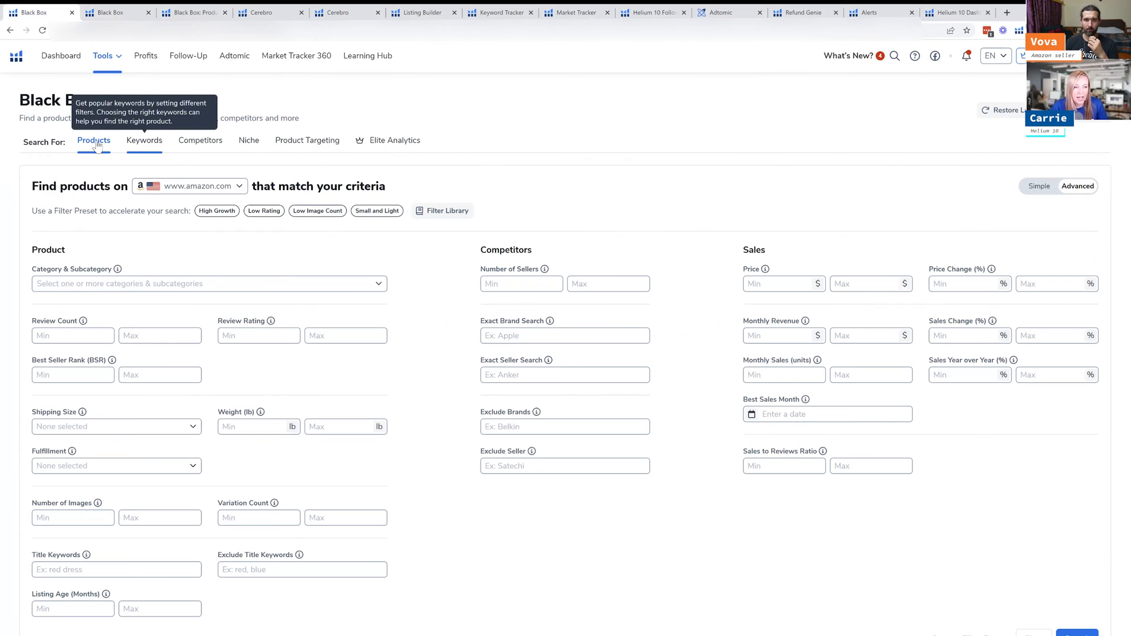
{"action": "mouse_move", "coordinate": [68, 150]}
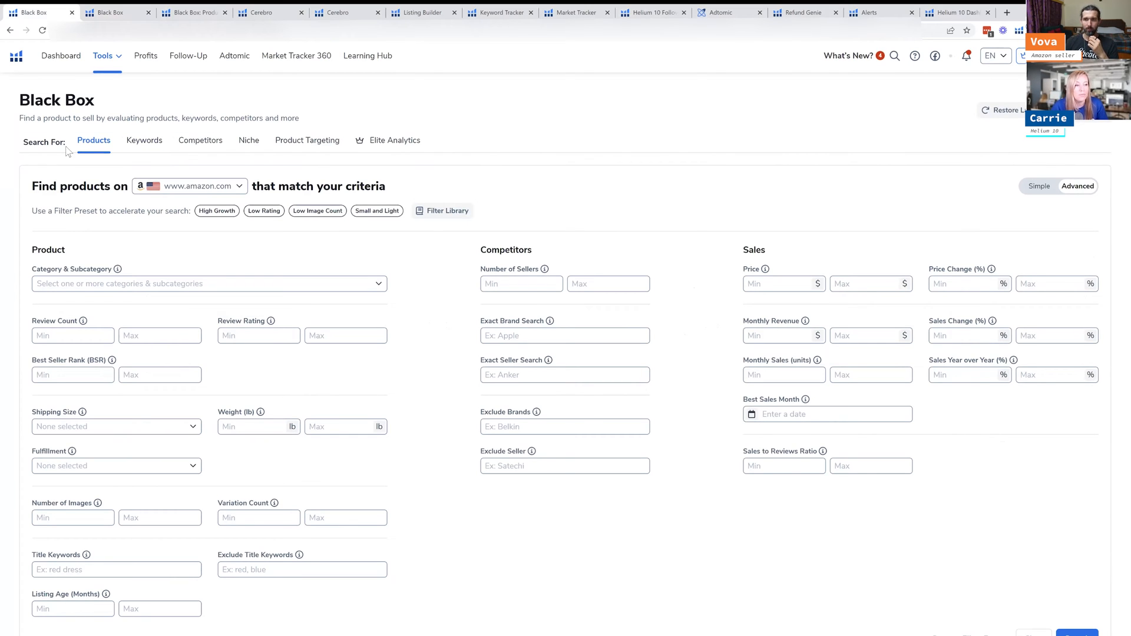
{"action": "mouse_move", "coordinate": [171, 271]}
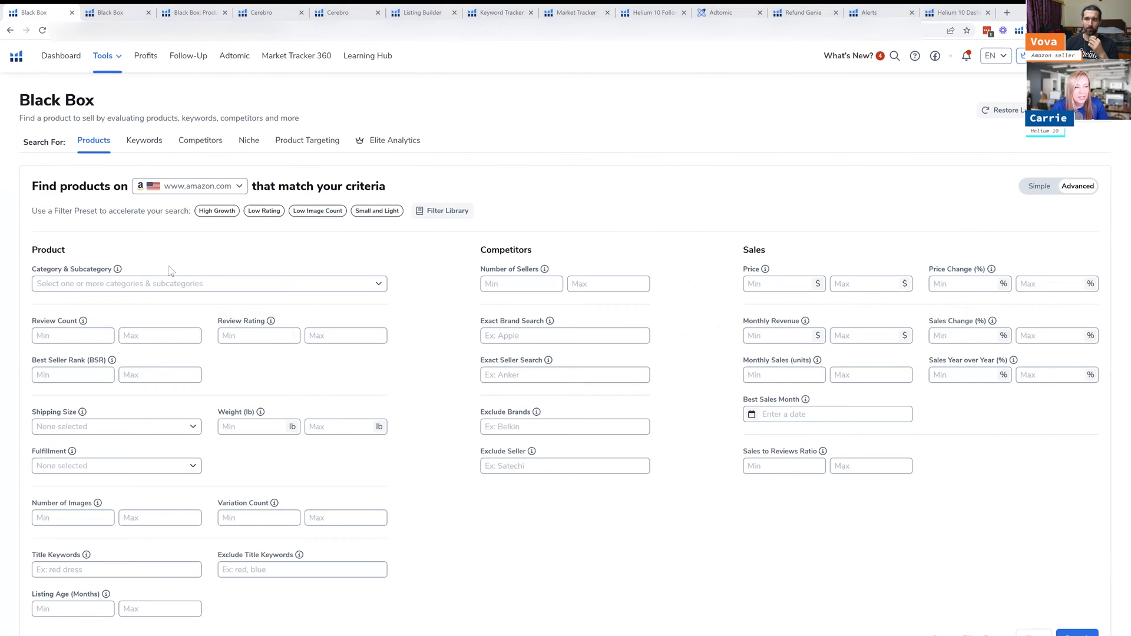
Select Baby Products, Home & Kitchen, Kitchen & Dining, Pet Supplies and Tools & Home Improvement in the category filter.
{"action": "left_click", "coordinate": [209, 283]}
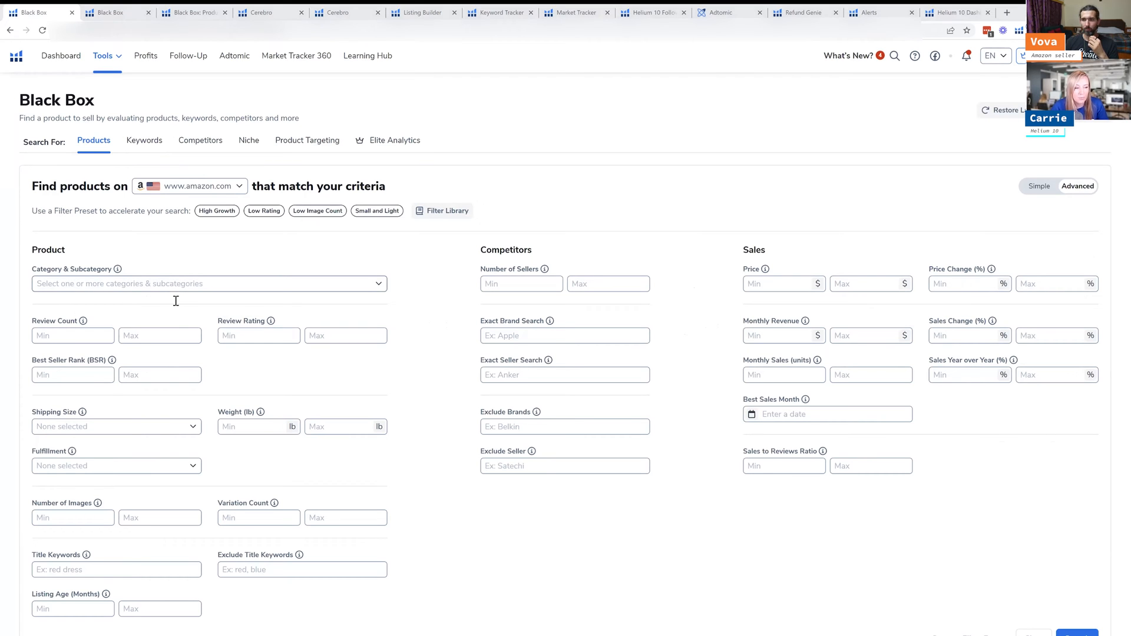
{"action": "left_click", "coordinate": [209, 283]}
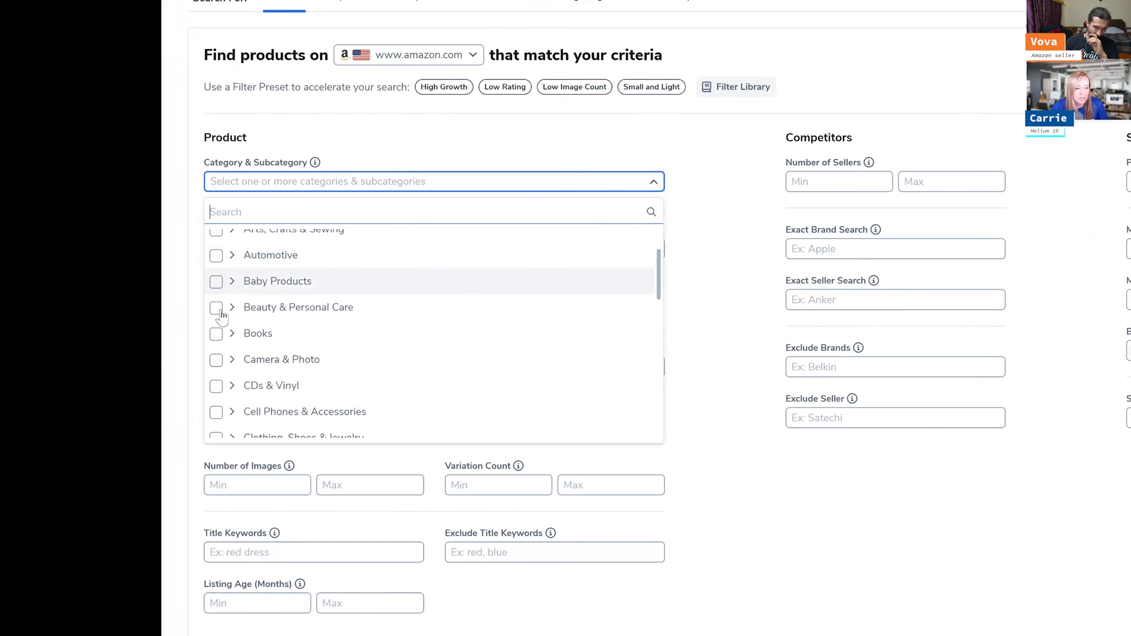
{"action": "left_click", "coordinate": [216, 282]}
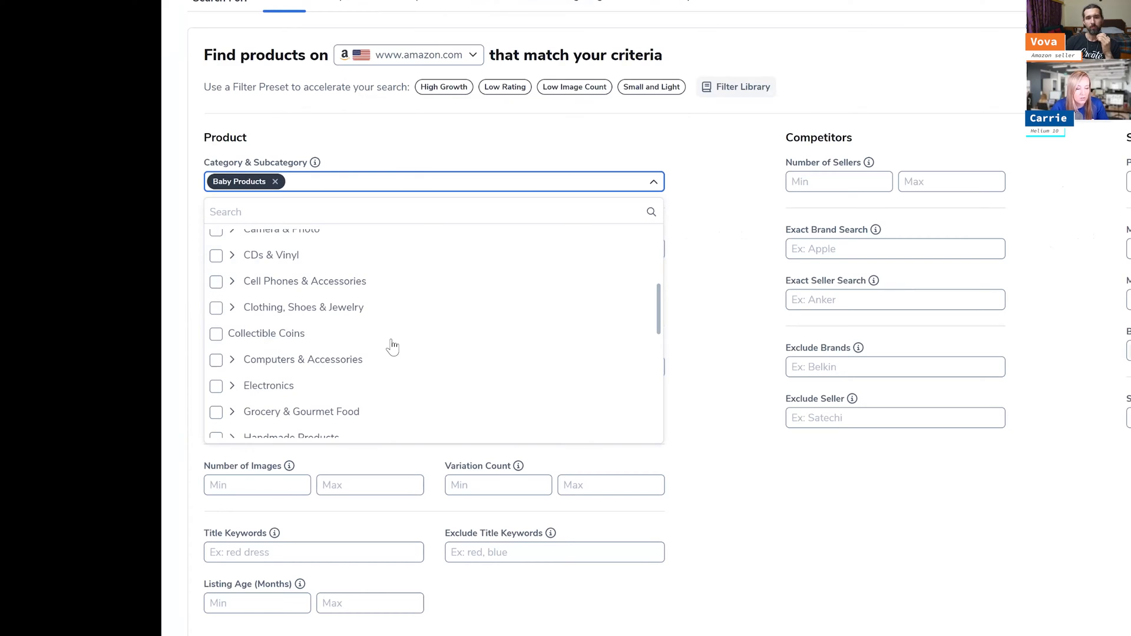
{"action": "mouse_move", "coordinate": [344, 375]}
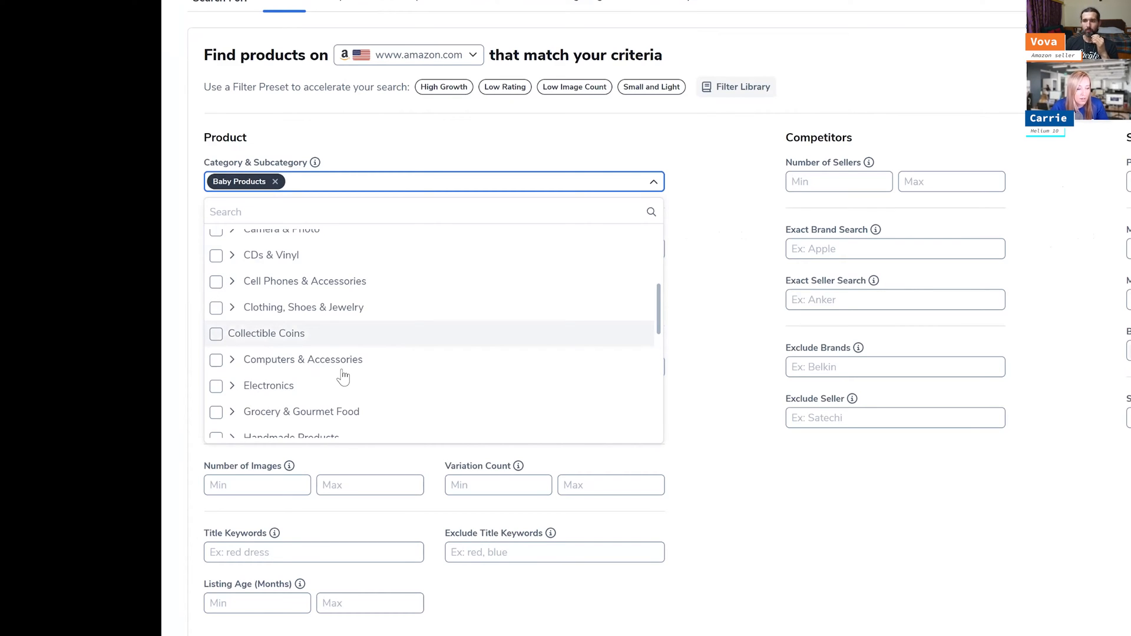
{"action": "scroll", "scroll_direction": "down", "scroll_amount": 3}
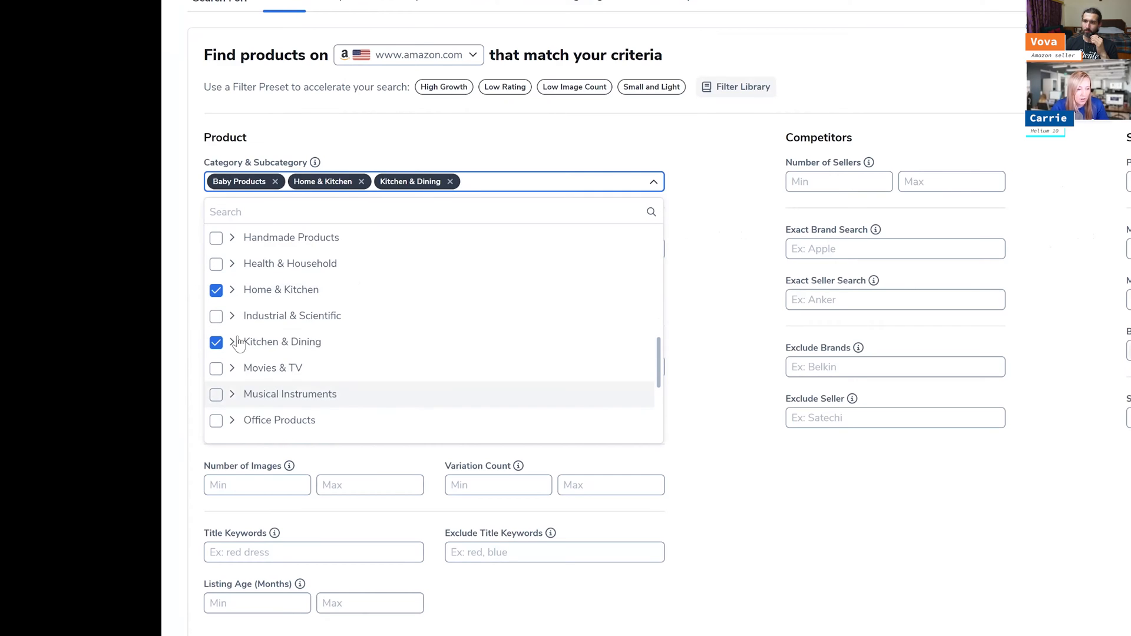
{"action": "left_click", "coordinate": [216, 347]}
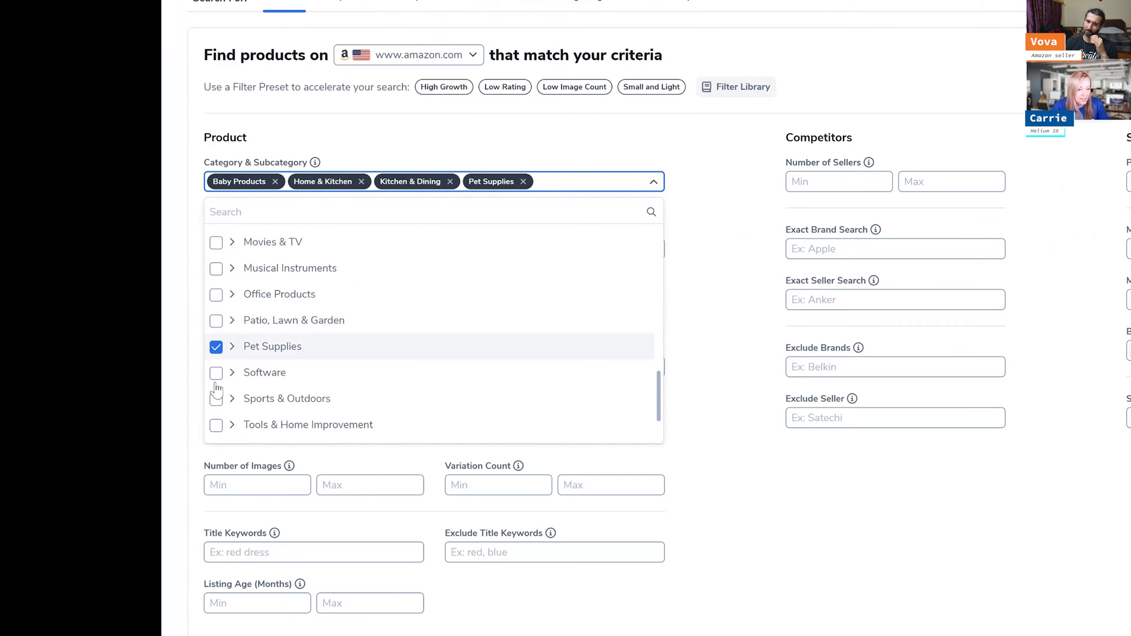
{"action": "left_click", "coordinate": [216, 399]}
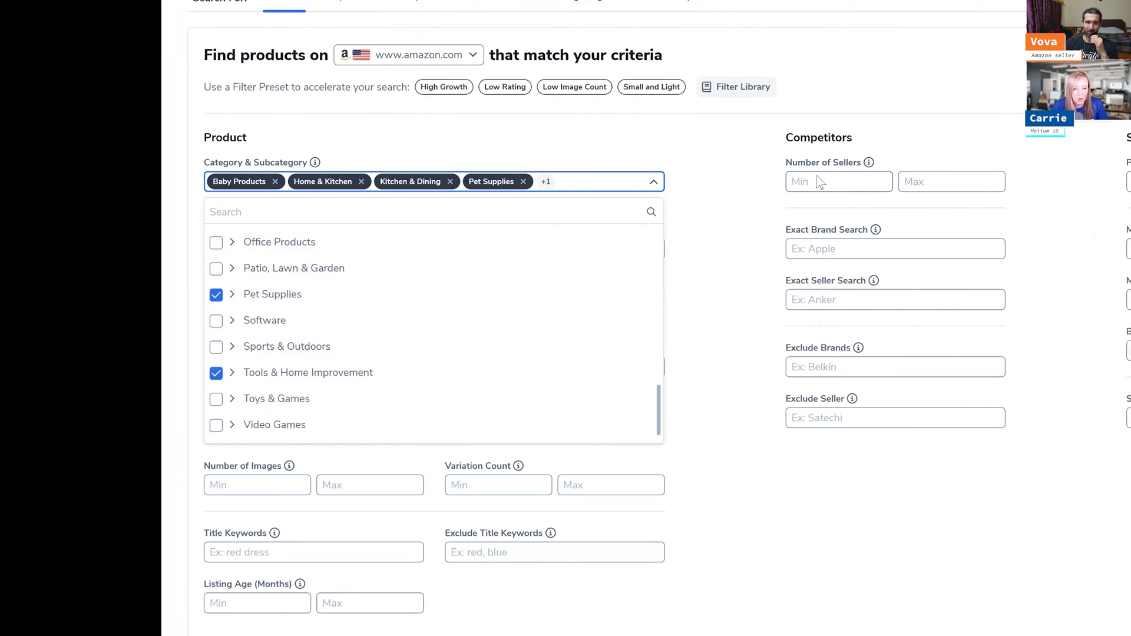
{"action": "left_click", "coordinate": [654, 182]}
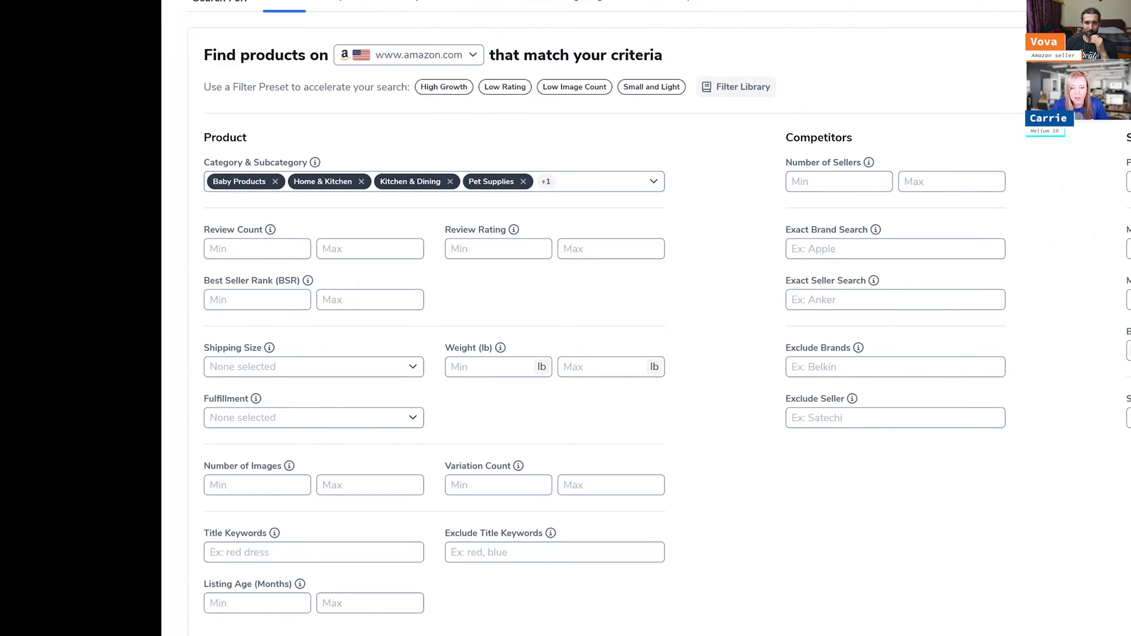
Set price Min 25 and Max 90, and monthly revenue Min 10000.
{"action": "type", "text": "25"}
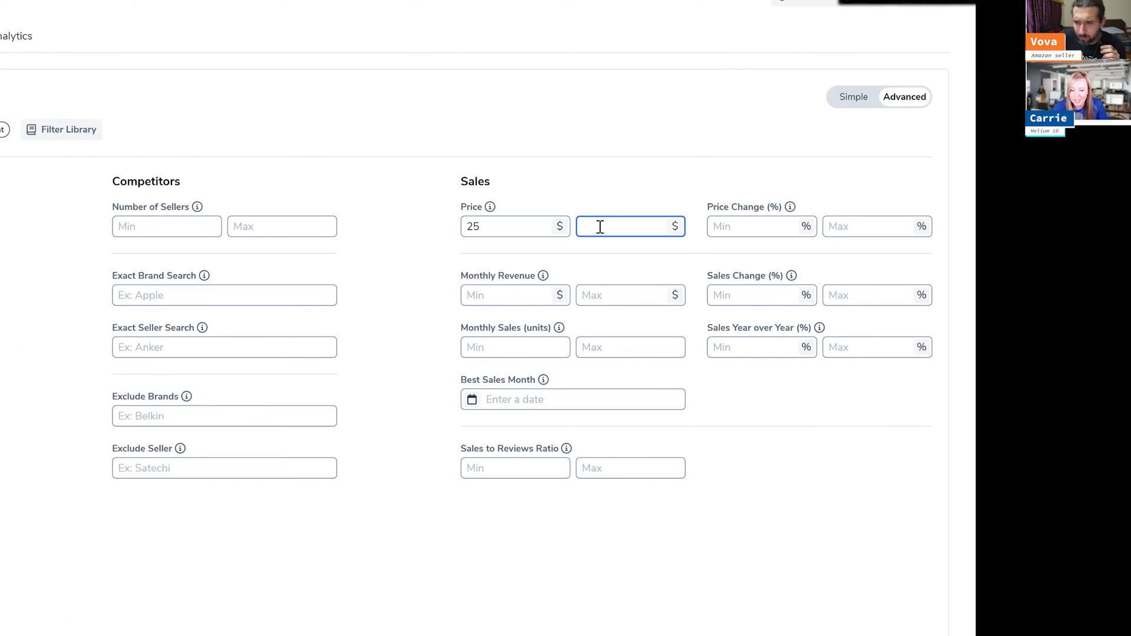
{"action": "type", "text": "90"}
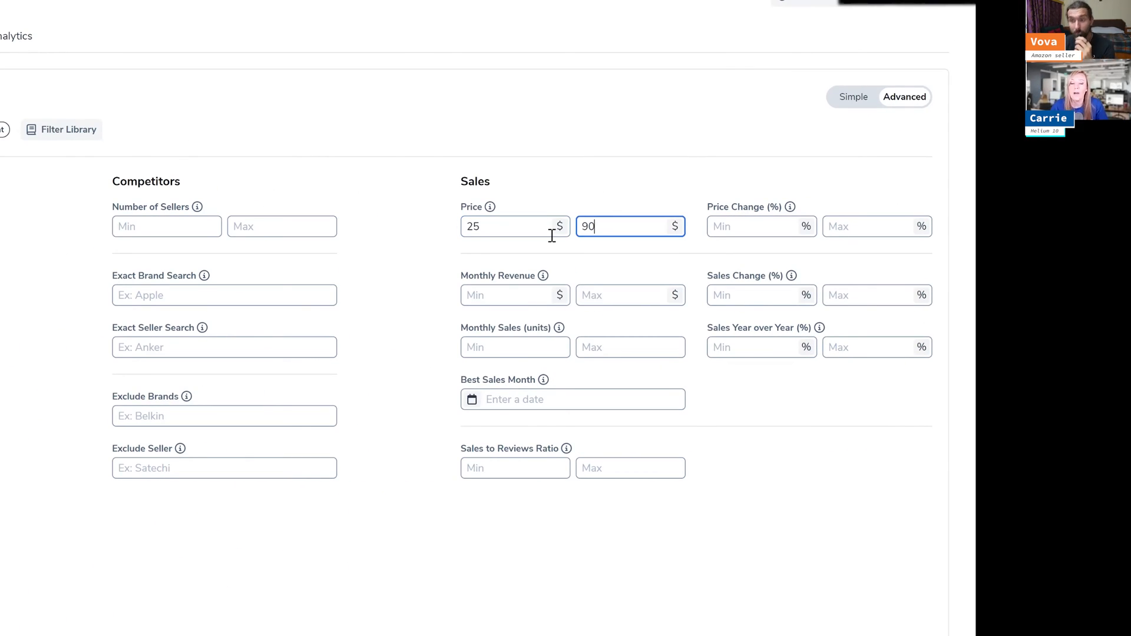
{"action": "left_click", "coordinate": [515, 227]}
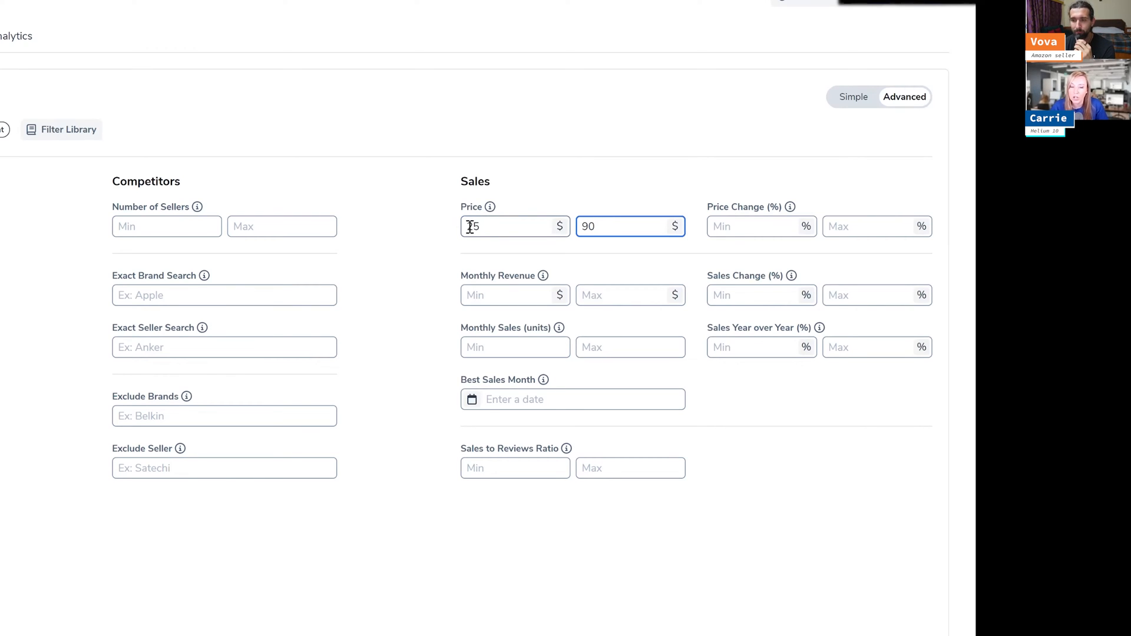
{"action": "type", "text": "25"}
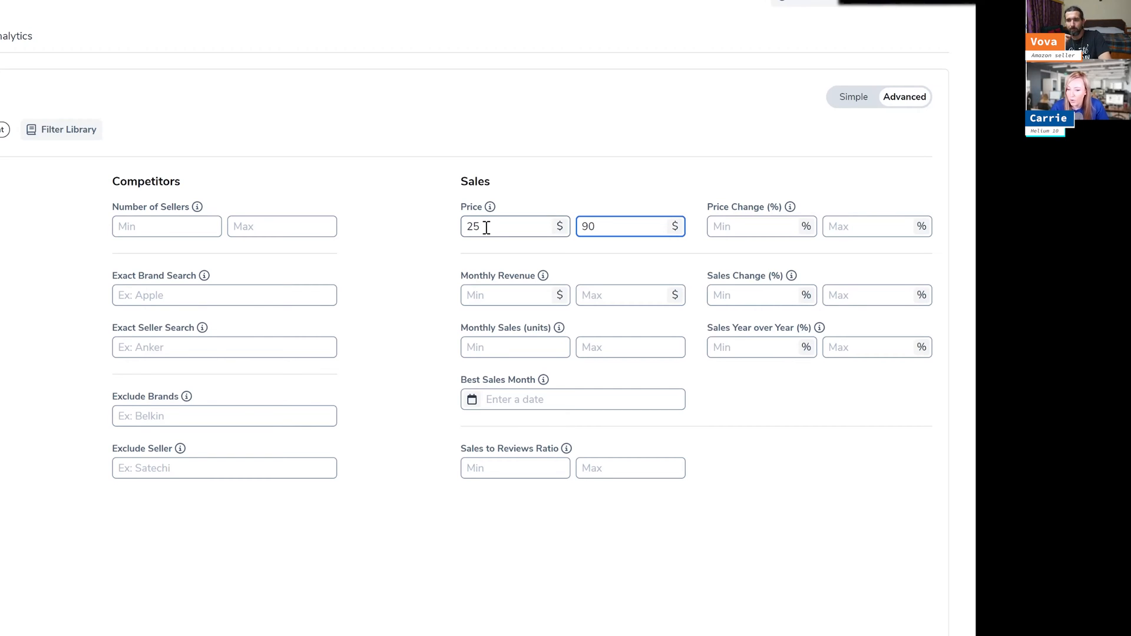
{"action": "left_click", "coordinate": [513, 294]}
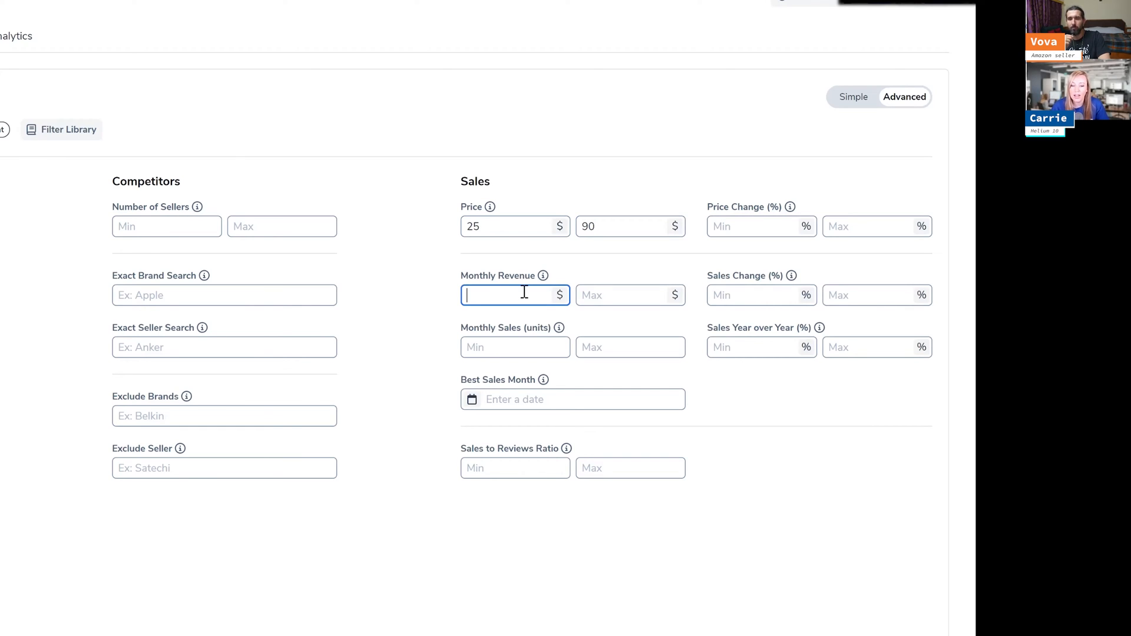
{"action": "type", "text": "10000"}
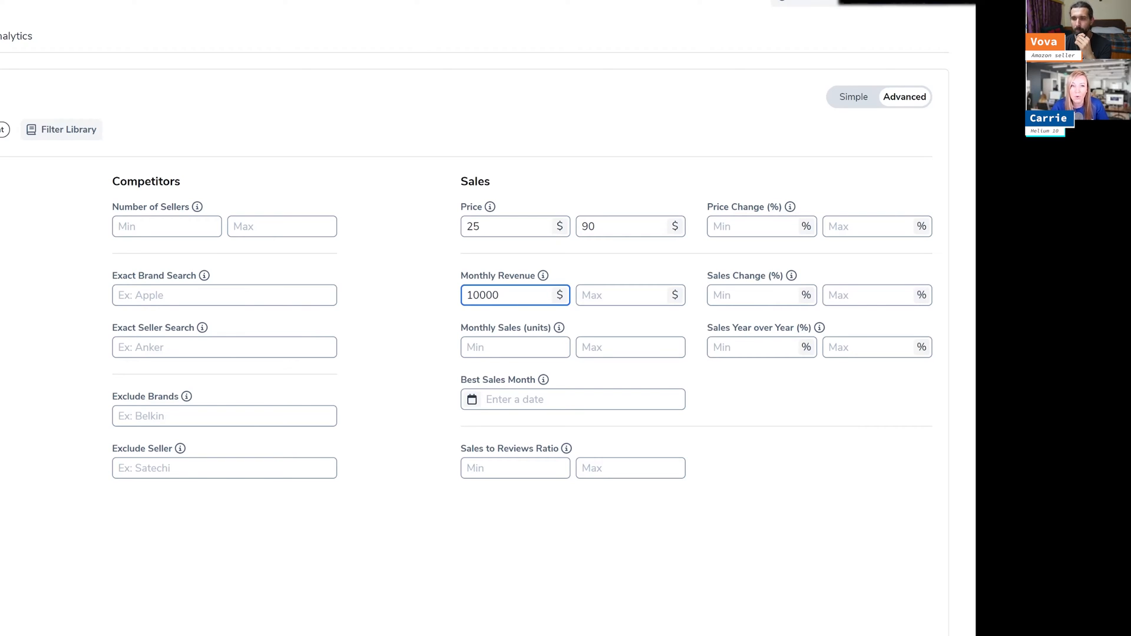
{"action": "mouse_move", "coordinate": [605, 602]}
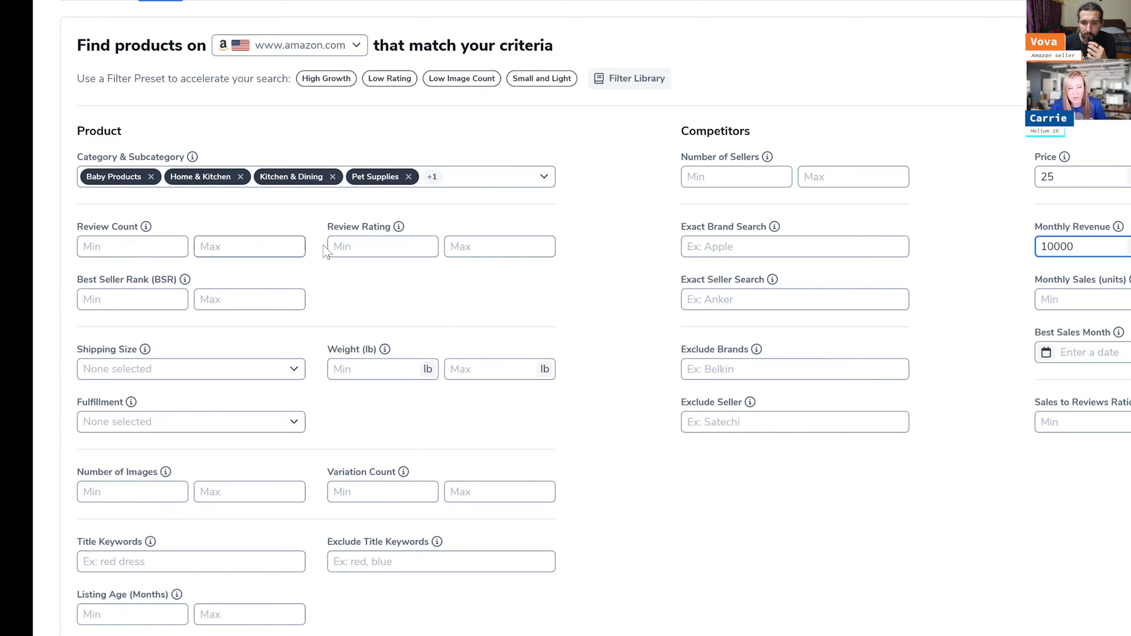
Set review rating Max 3.5, review count Max 50, and shipping size Small Standard-Size.
{"action": "left_click", "coordinate": [499, 246]}
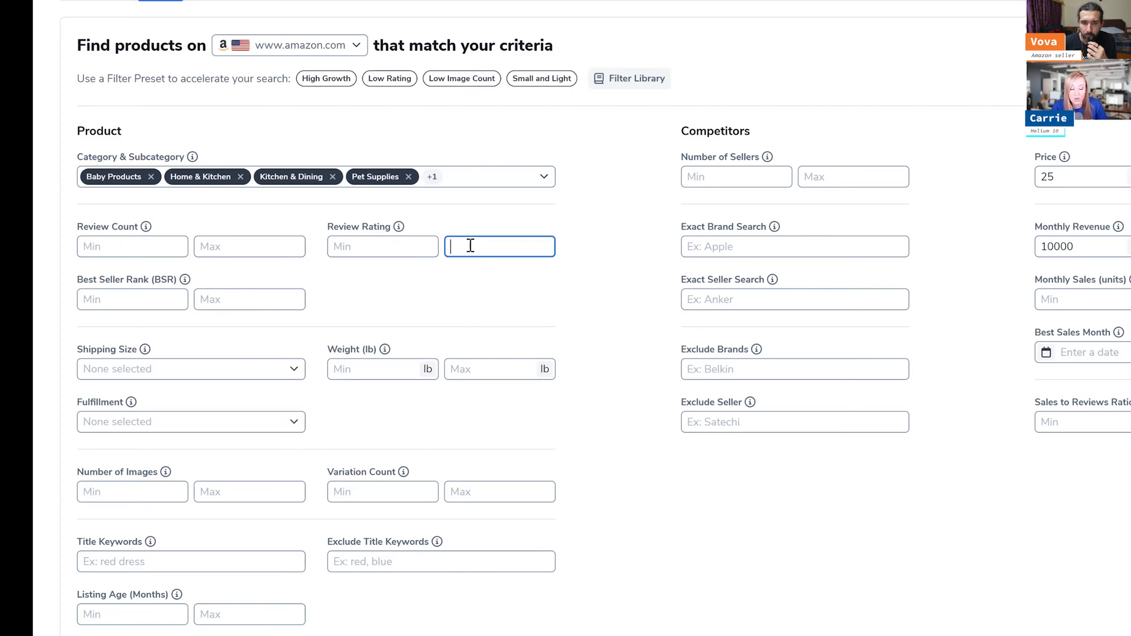
{"action": "type", "text": "3."}
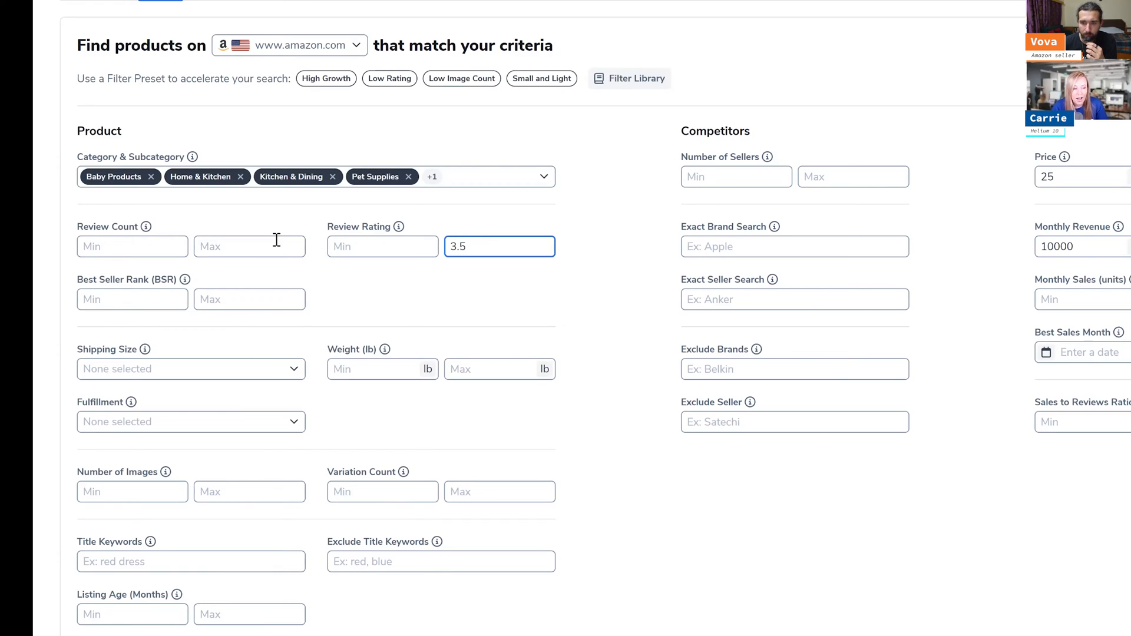
{"action": "type", "text": "50"}
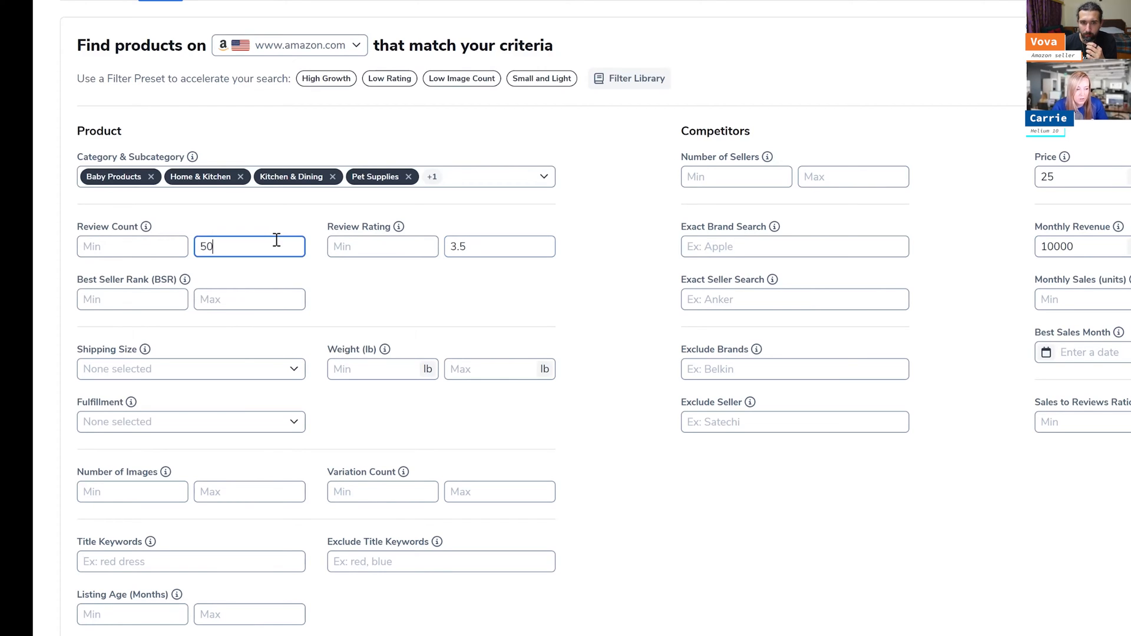
{"action": "left_click", "coordinate": [191, 369]}
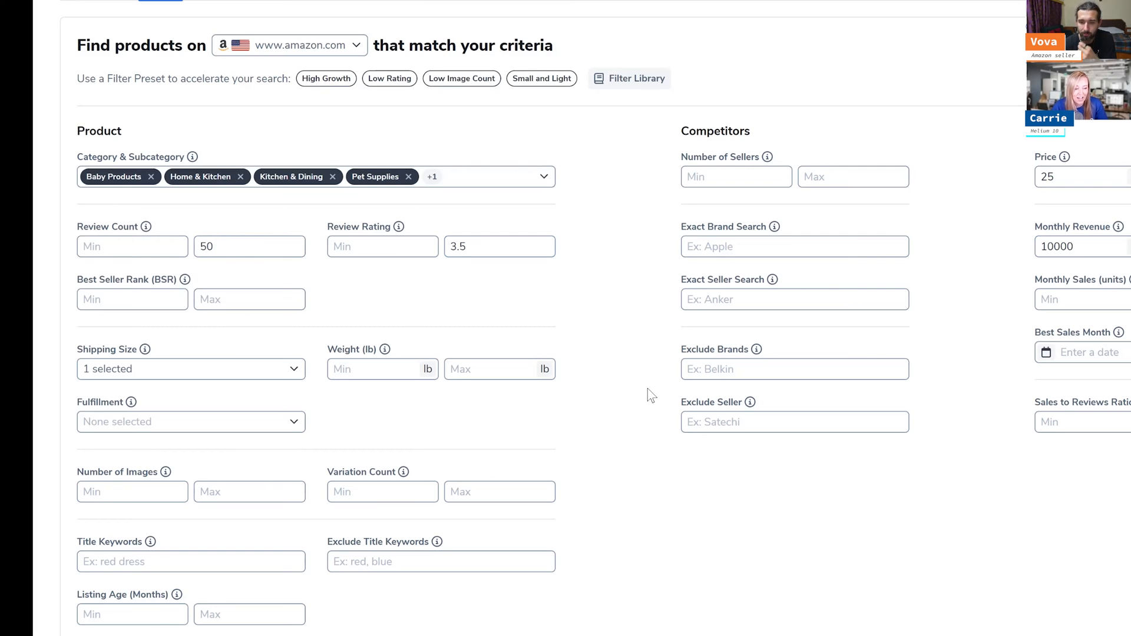
{"action": "scroll", "scroll_direction": "down", "scroll_amount": 3}
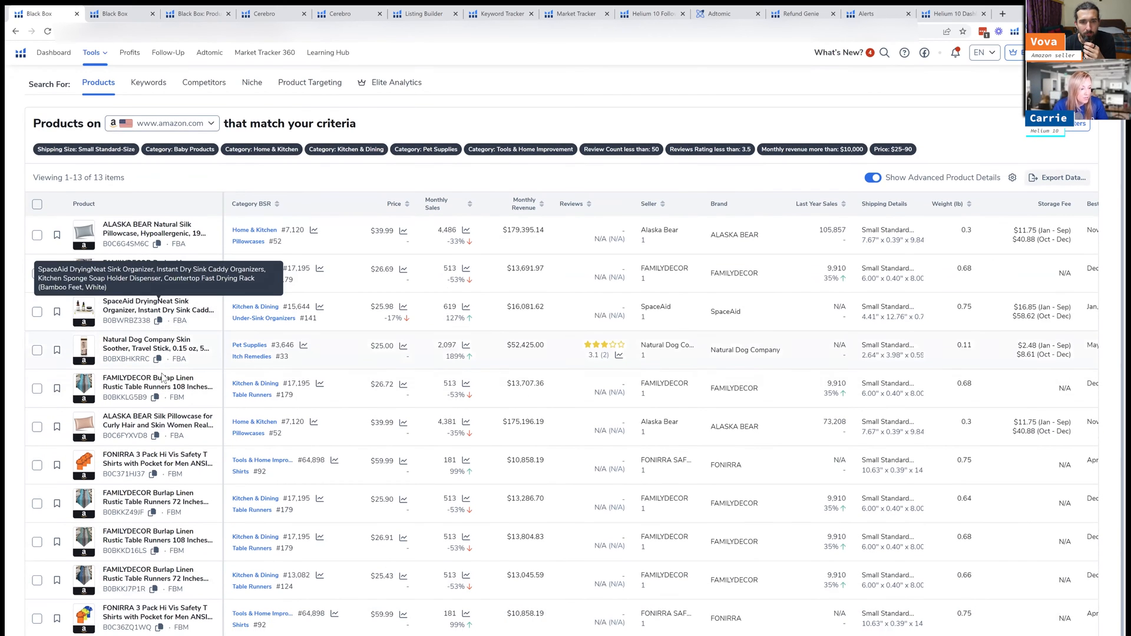
Scroll through the 13 matching product results.
{"action": "scroll", "scroll_direction": "down", "scroll_amount": 3}
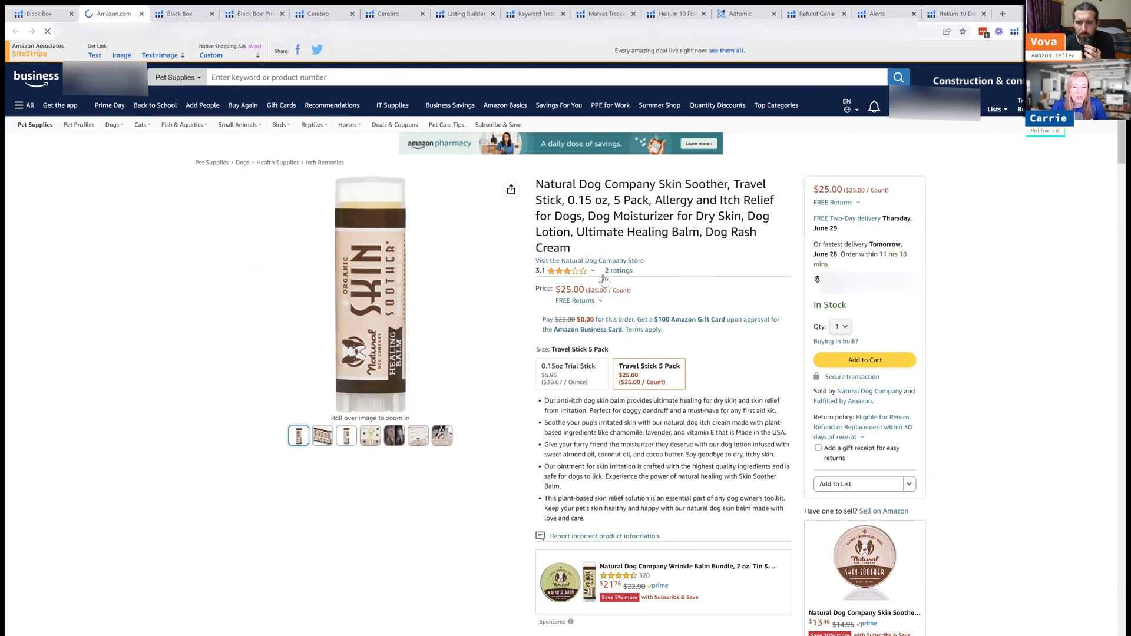
Review the Skin Soother's customer reviews on Amazon, then return to the Black Box results.
{"action": "scroll", "scroll_direction": "down", "scroll_amount": 3}
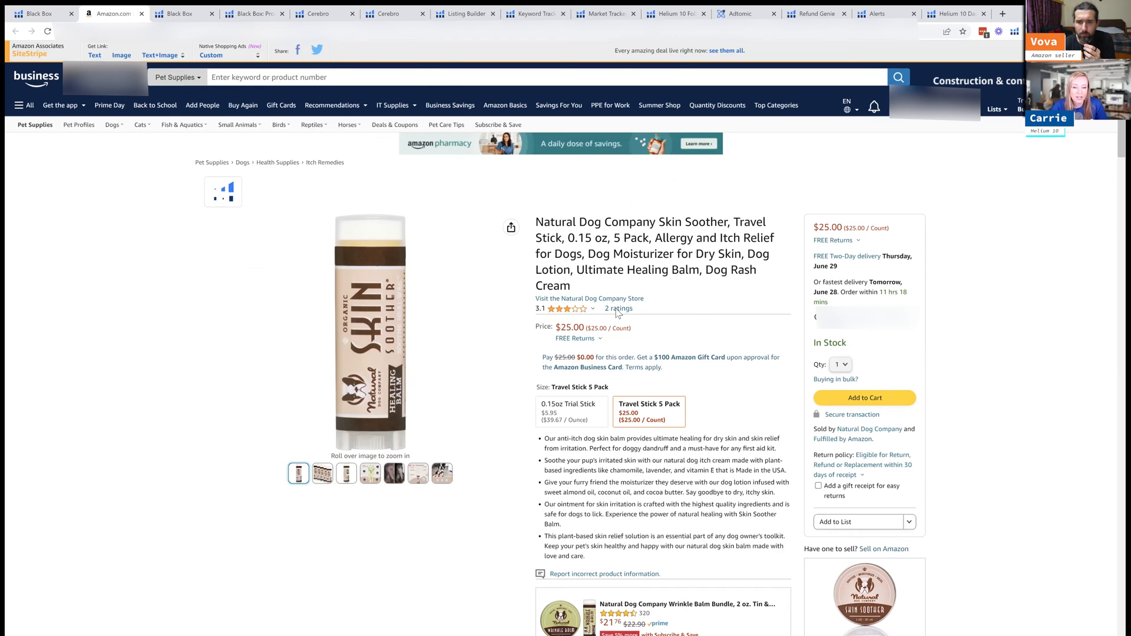
{"action": "scroll", "scroll_direction": "down", "scroll_amount": 3}
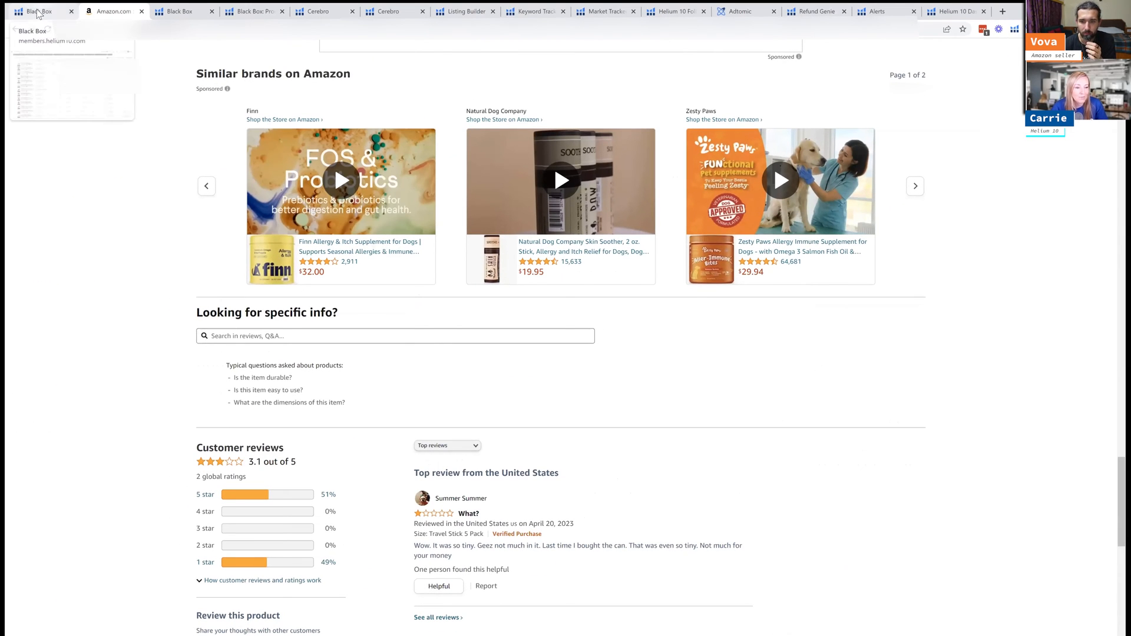
{"action": "left_click", "coordinate": [38, 11]}
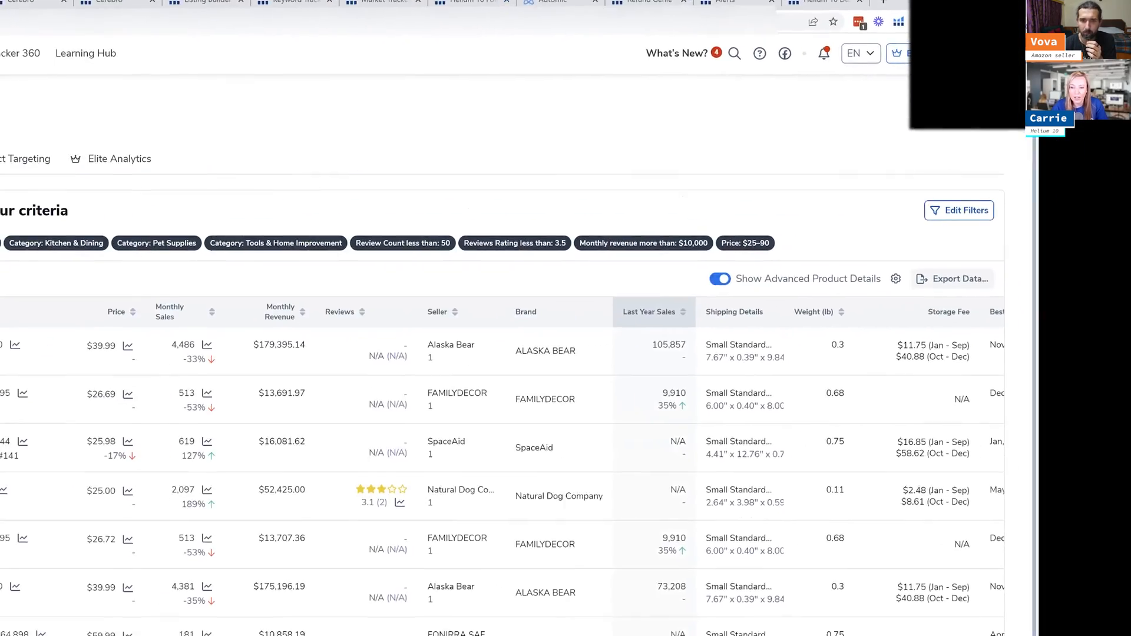
Edit the filters to clear Review Count Max and apply them, yielding 24 products.
{"action": "left_click", "coordinate": [958, 209]}
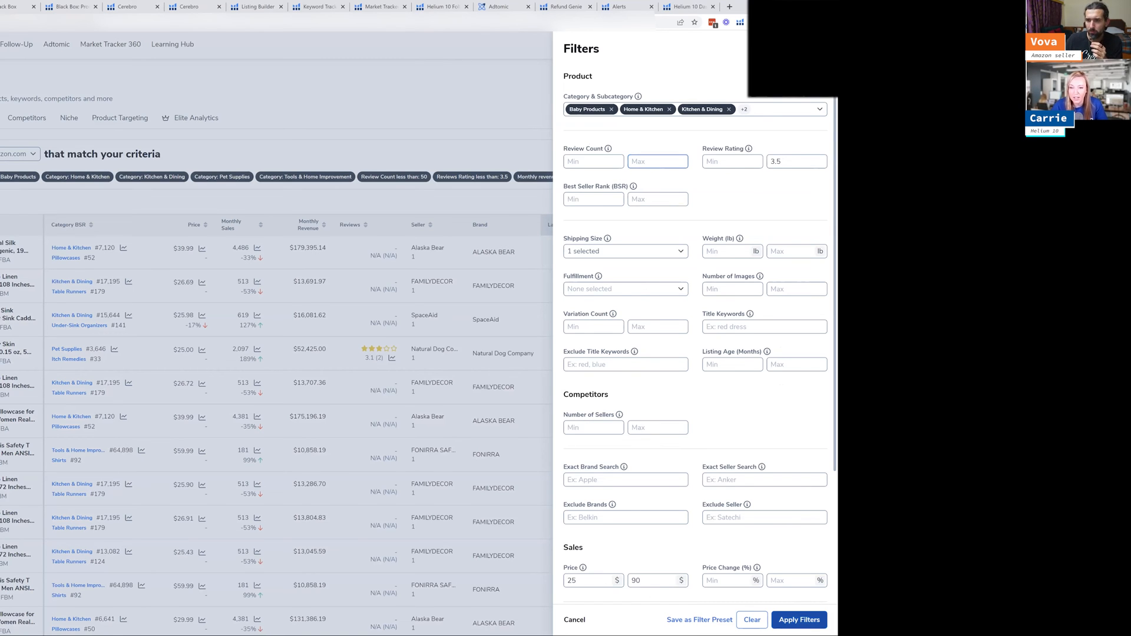
{"action": "left_click", "coordinate": [798, 620]}
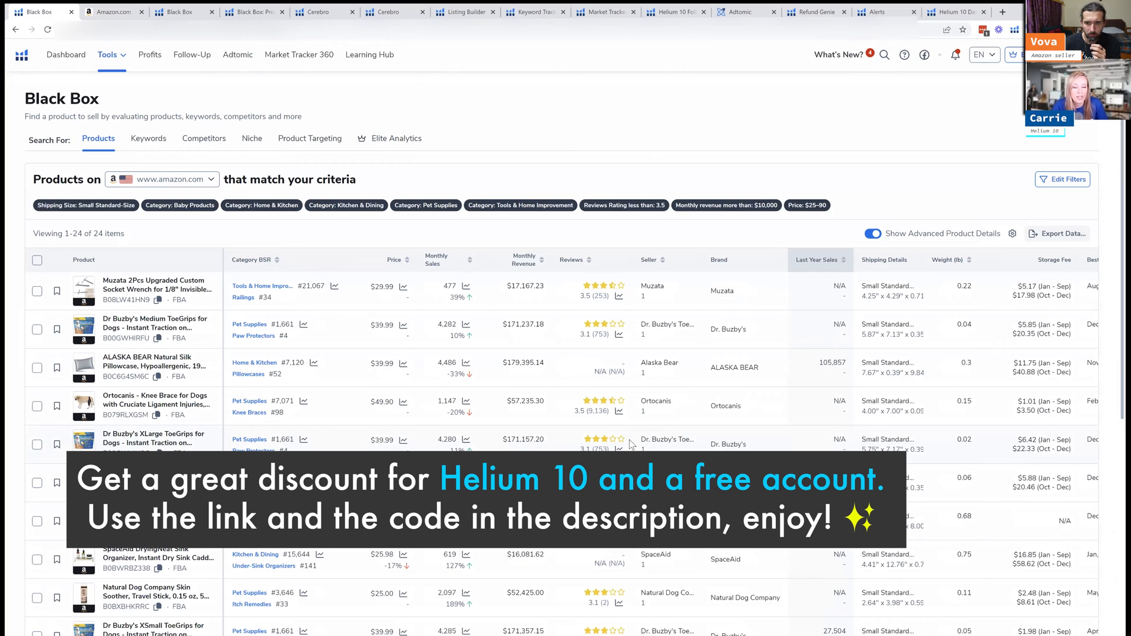
{"action": "mouse_move", "coordinate": [146, 428]}
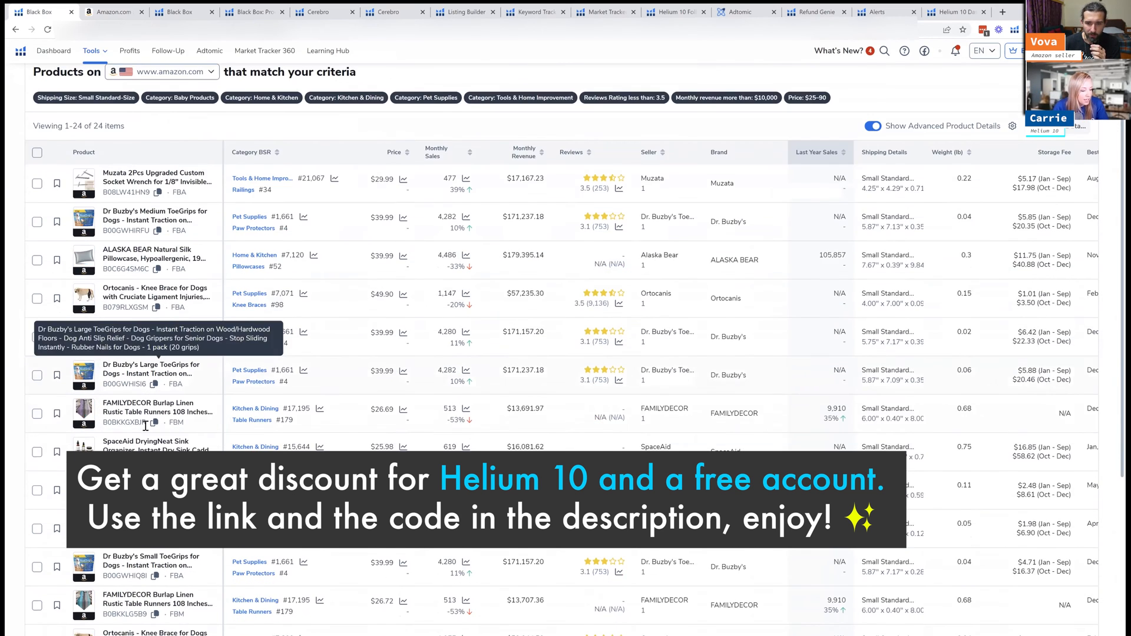
Scroll the 24 results toward the Muzata socket wrench listing.
{"action": "scroll", "scroll_direction": "down", "scroll_amount": 3}
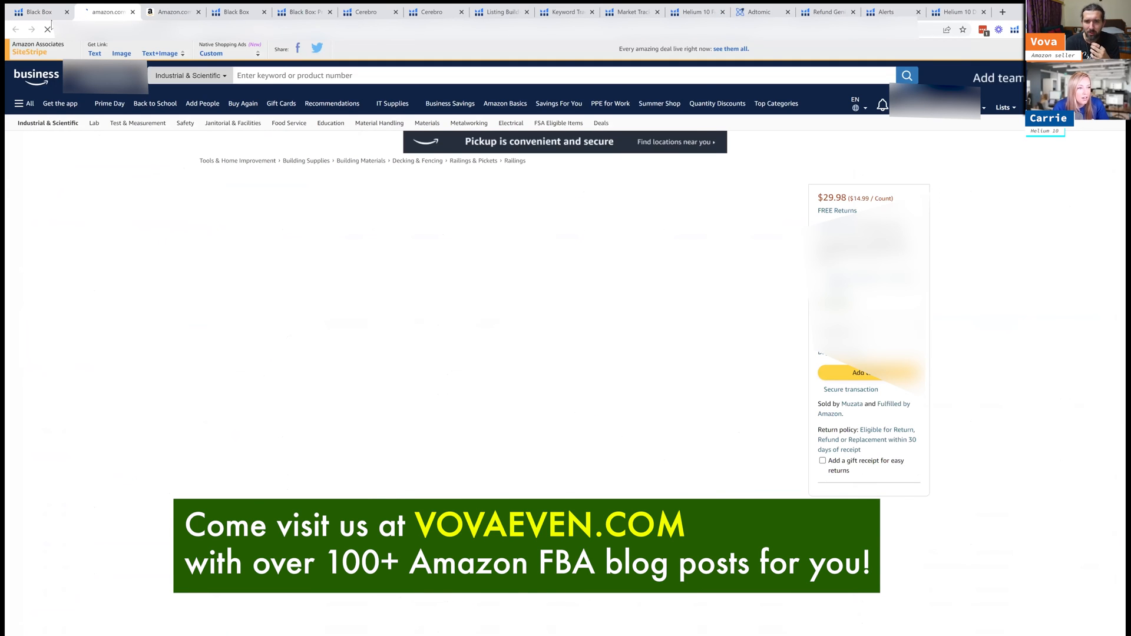
Go back over the Black Box results table, then switch to the Muzata Amazon listing.
{"action": "left_click", "coordinate": [37, 11]}
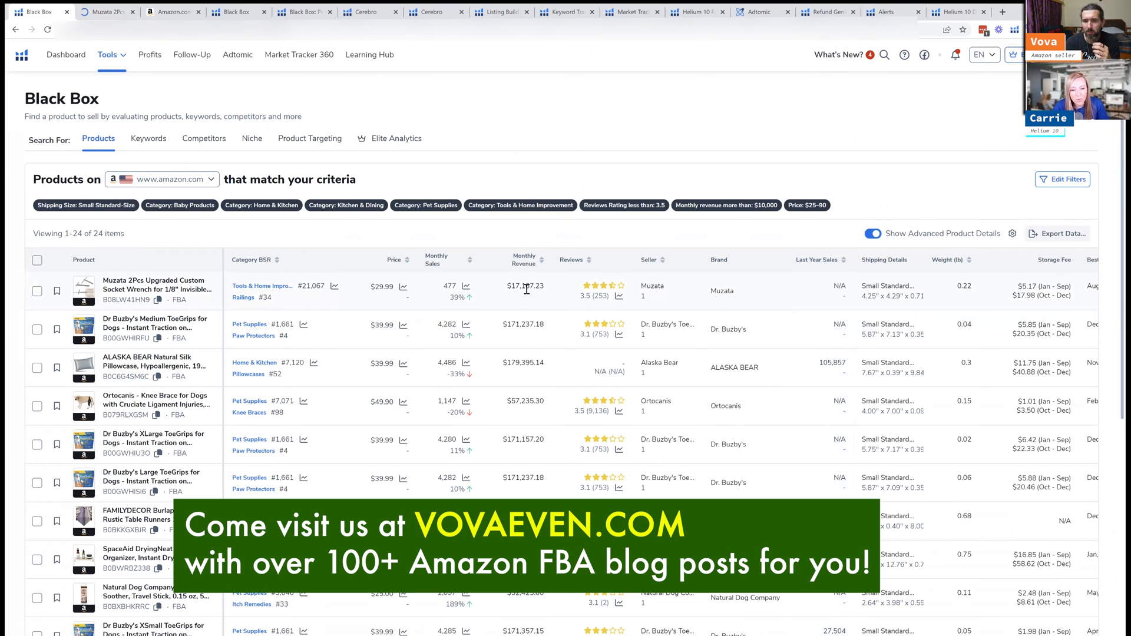
{"action": "mouse_move", "coordinate": [608, 299]}
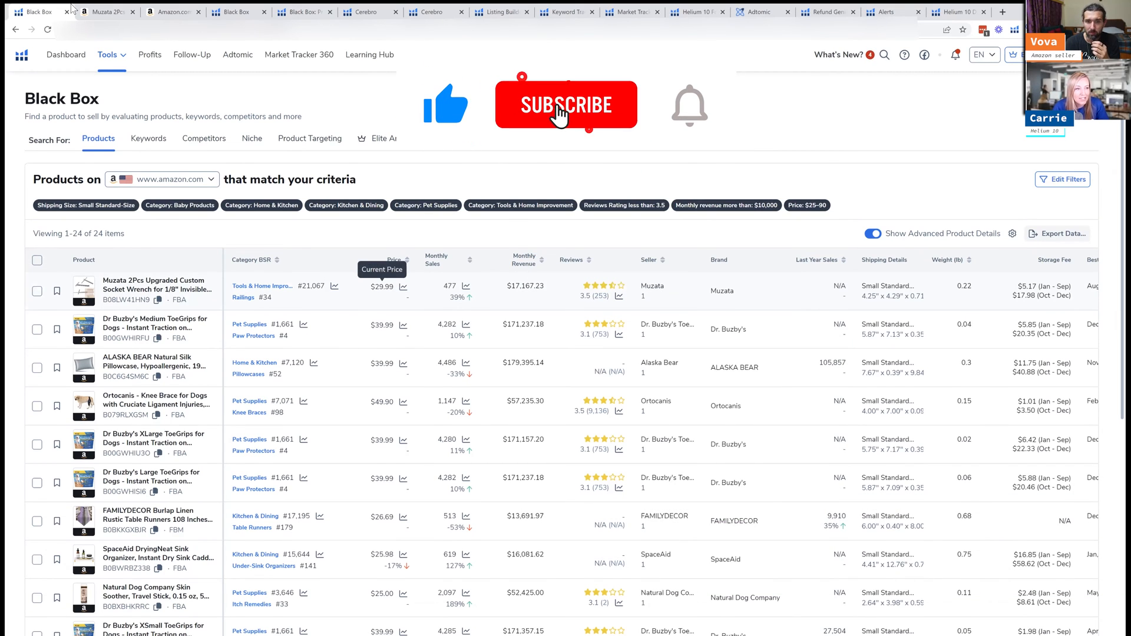
{"action": "left_click", "coordinate": [566, 105]}
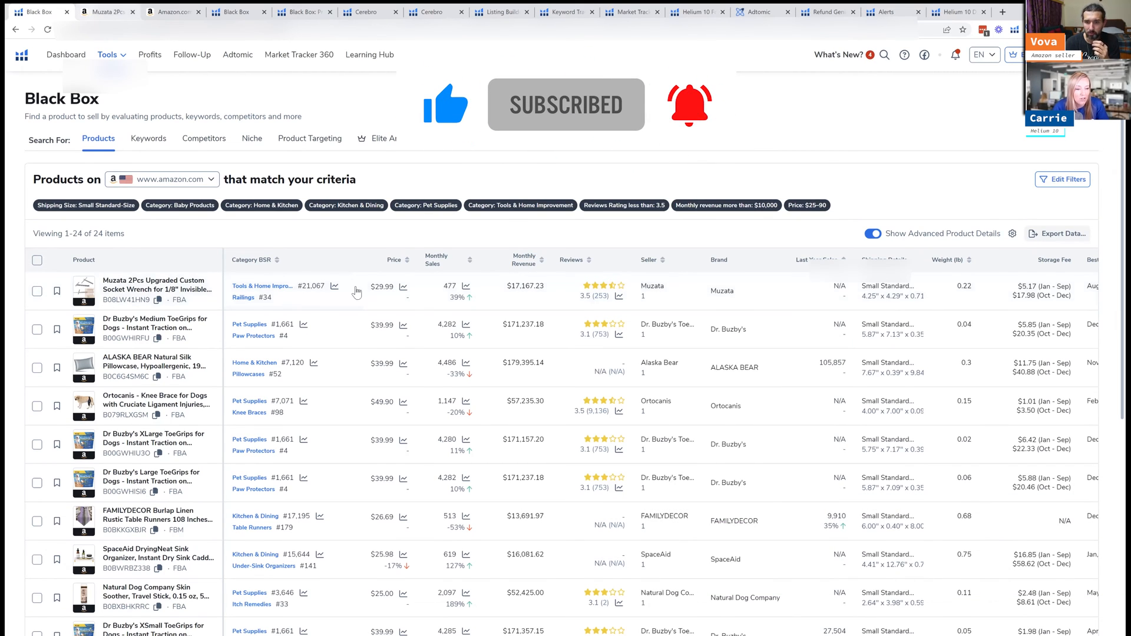
{"action": "left_click", "coordinate": [107, 11]}
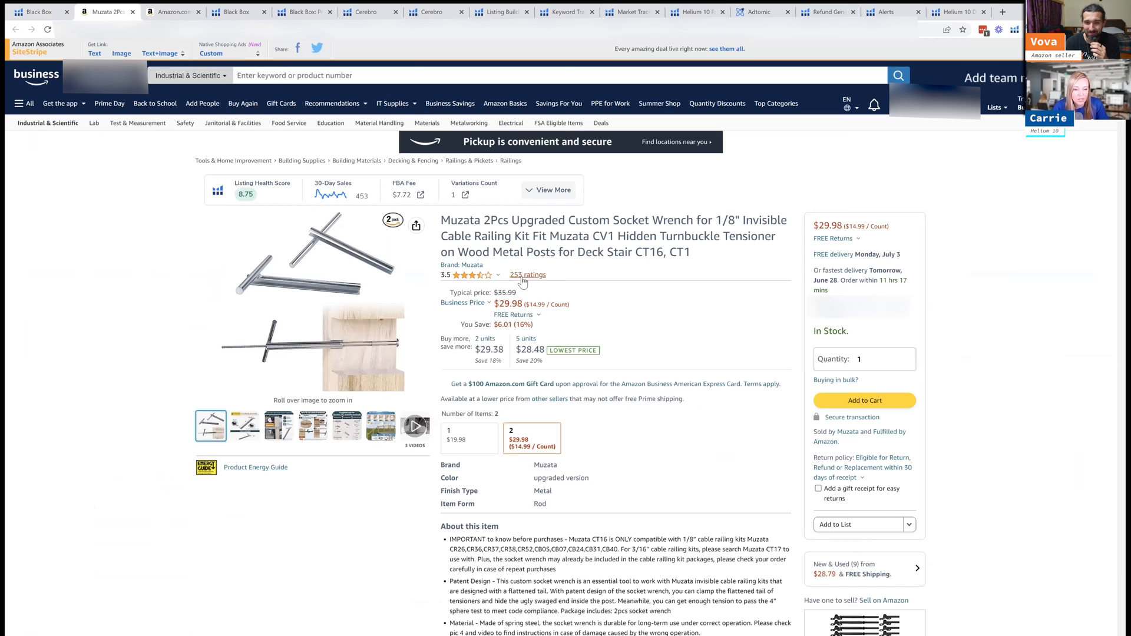
Scroll down the Muzata listing to its 3.5-star, 253-rating reviews section.
{"action": "scroll", "scroll_direction": "down", "scroll_amount": 3}
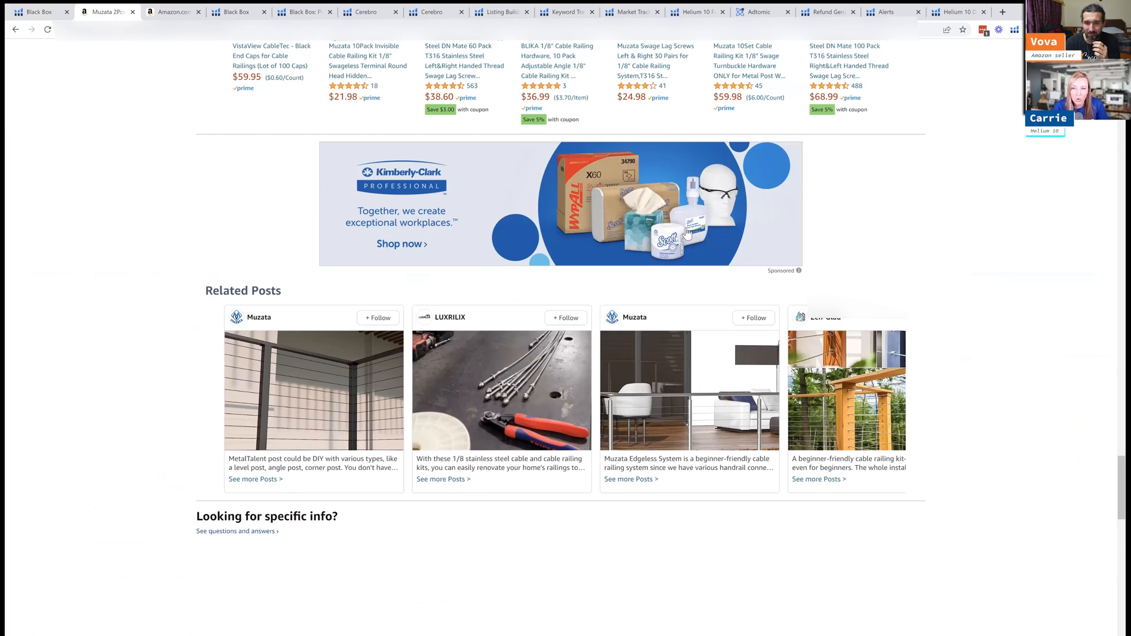
{"action": "scroll", "scroll_direction": "down", "scroll_amount": 3}
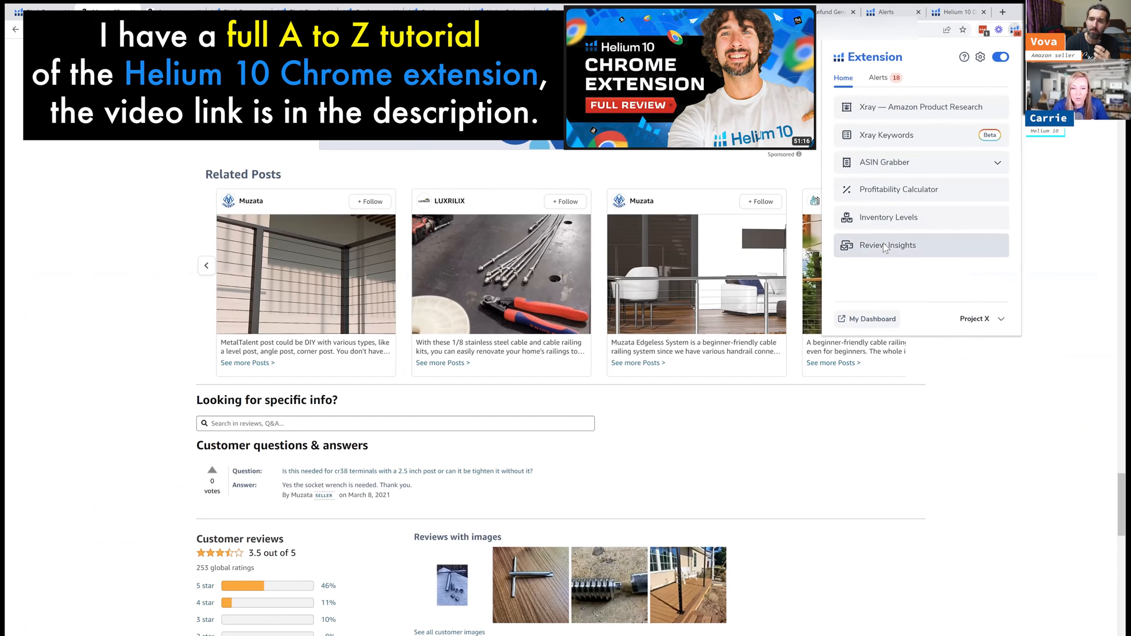
Run Review Insights on the Muzata wrench's 78 reviews and group them by the phrase 'would not'.
{"action": "left_click", "coordinate": [889, 245]}
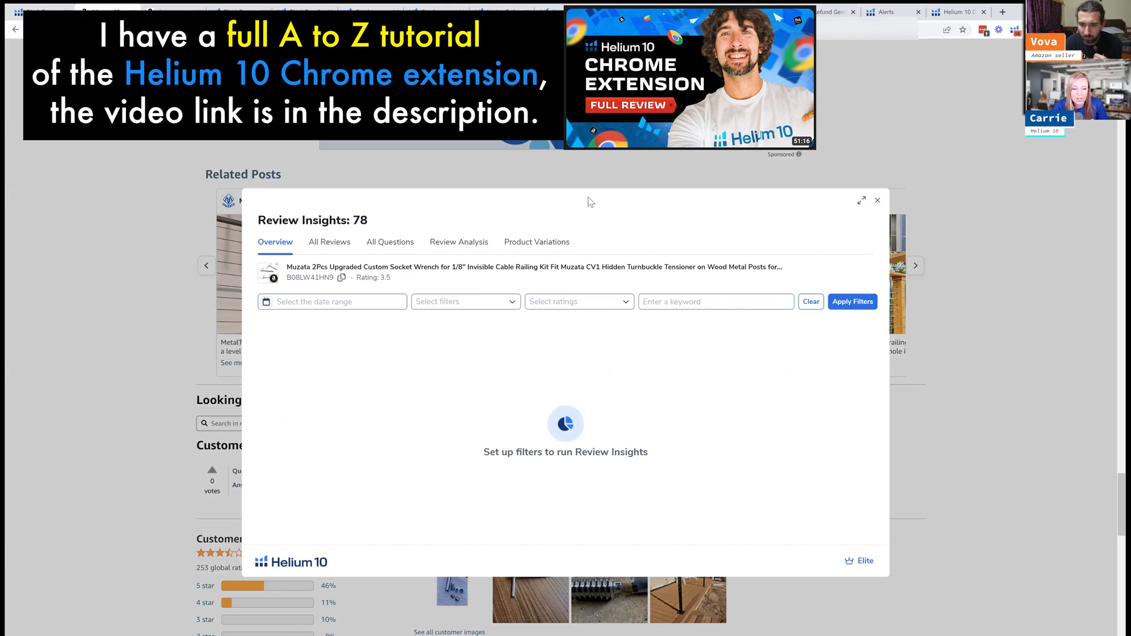
{"action": "left_click", "coordinate": [458, 241]}
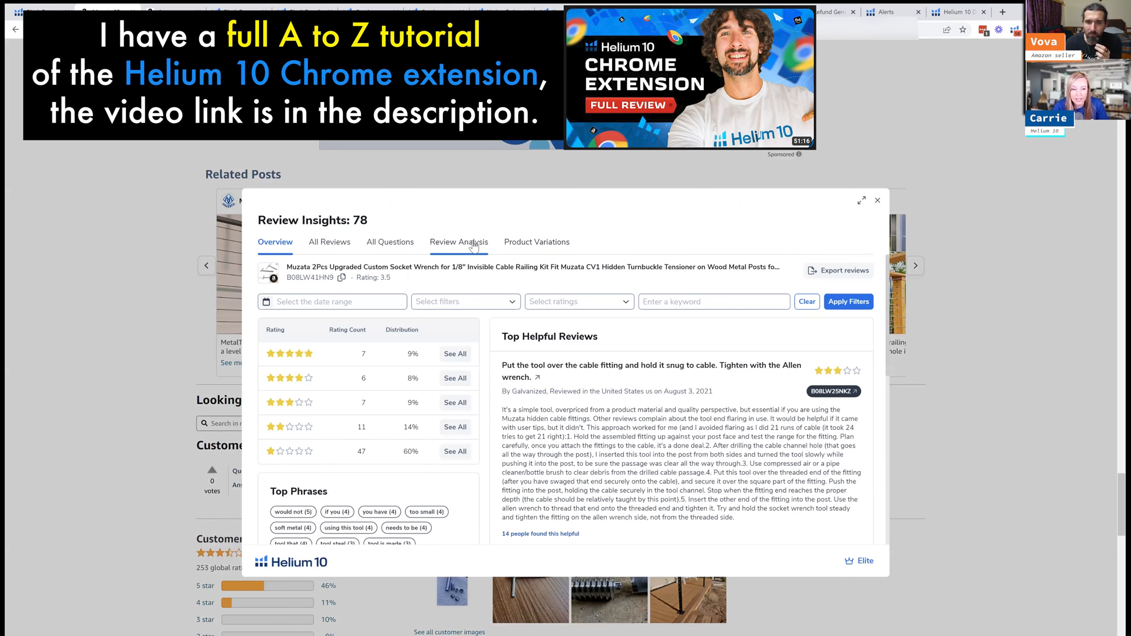
{"action": "left_click", "coordinate": [459, 242]}
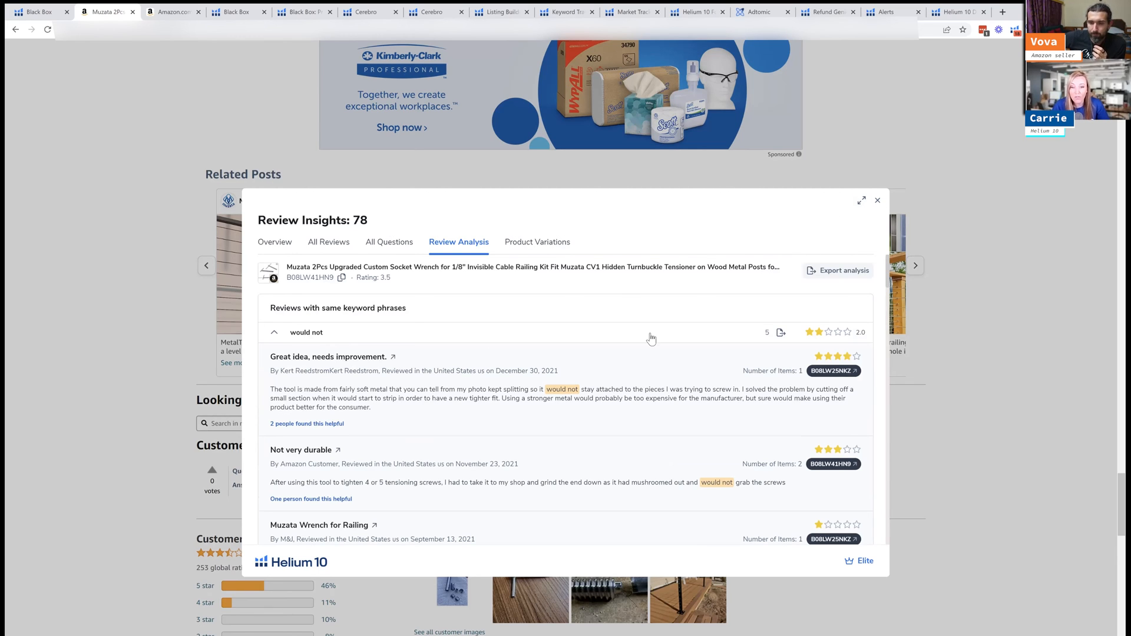
{"action": "mouse_move", "coordinate": [786, 250]}
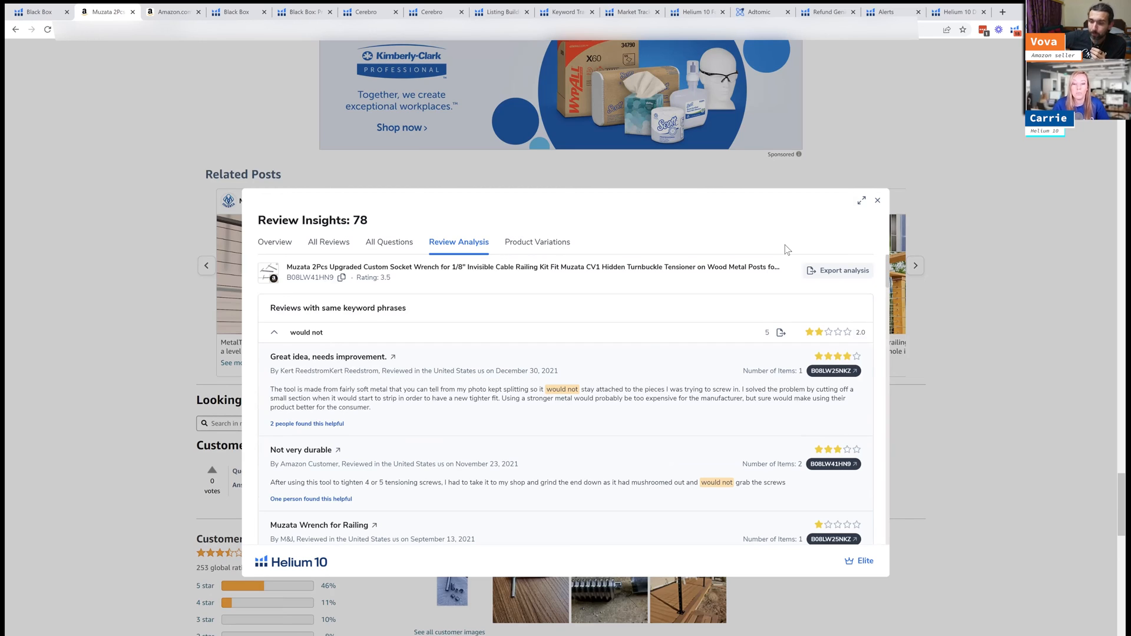